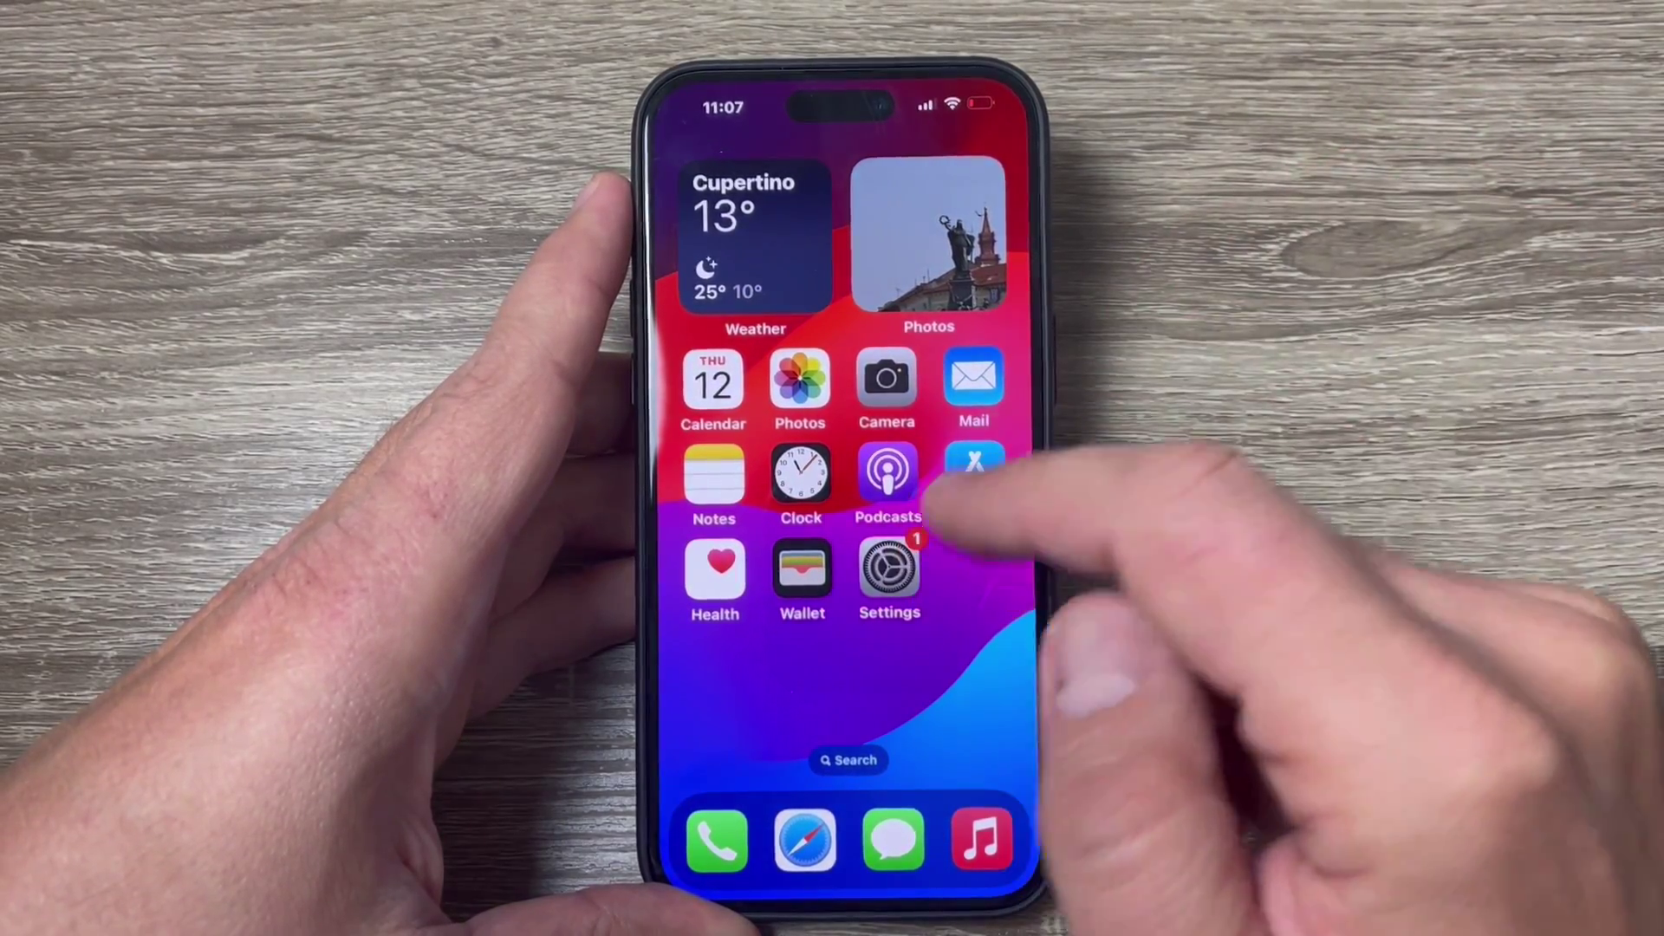
Go from the Home Screen into Settings > Sounds & Haptics.
{"action": "left_click", "coordinate": [889, 563]}
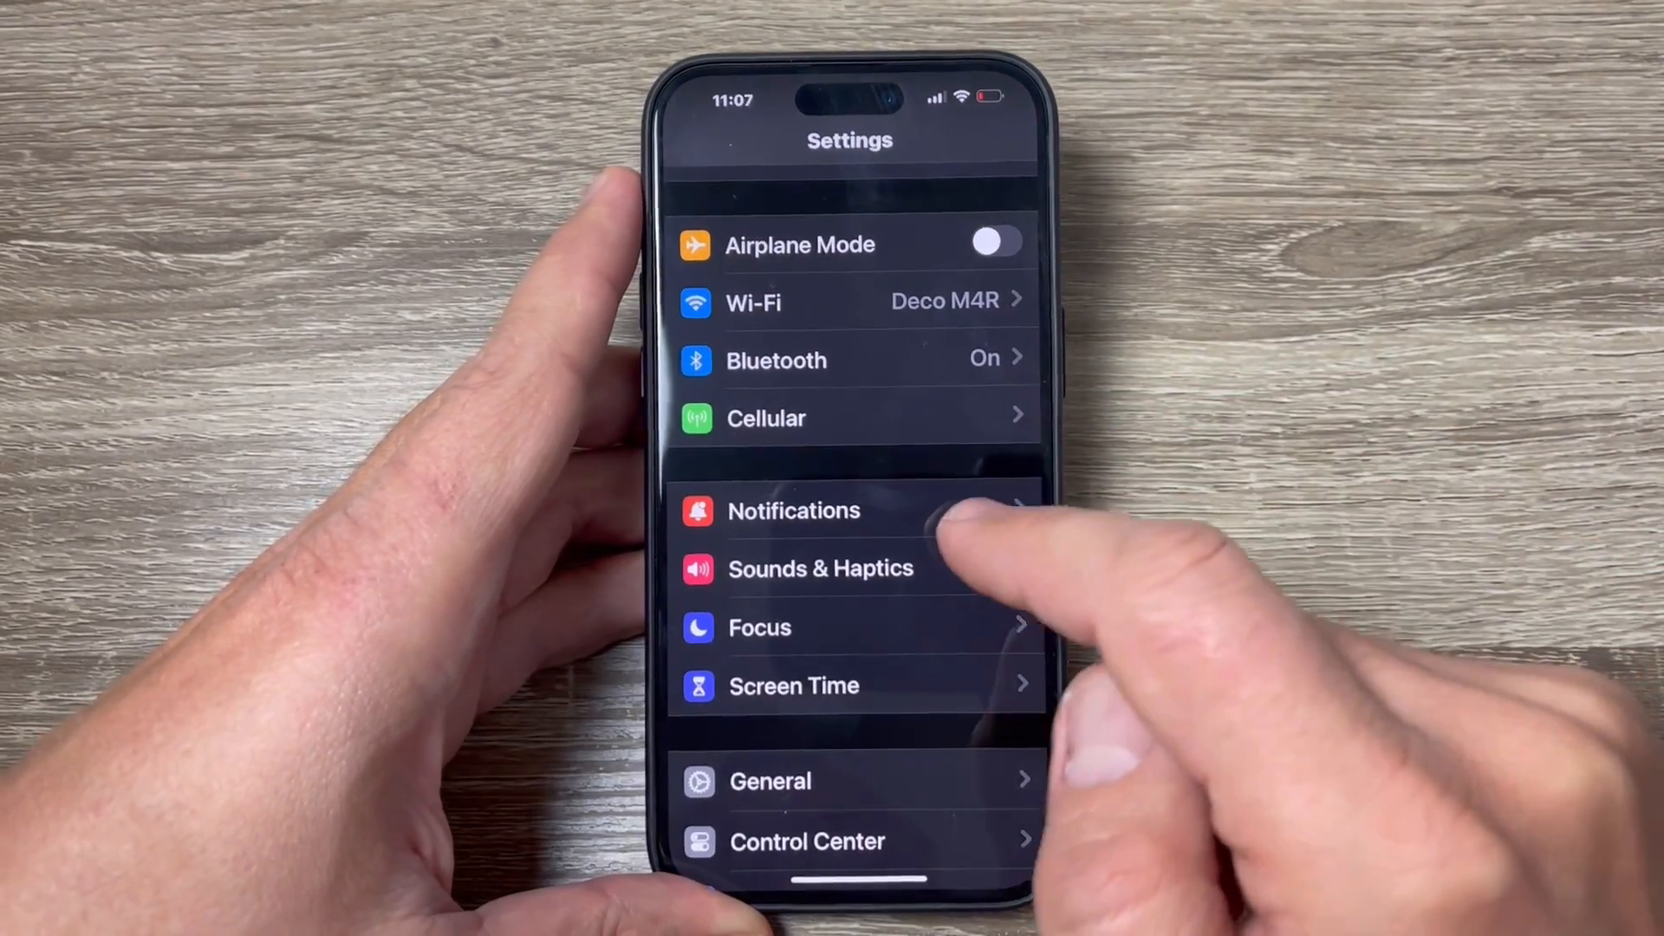
{"action": "left_click", "coordinate": [821, 568]}
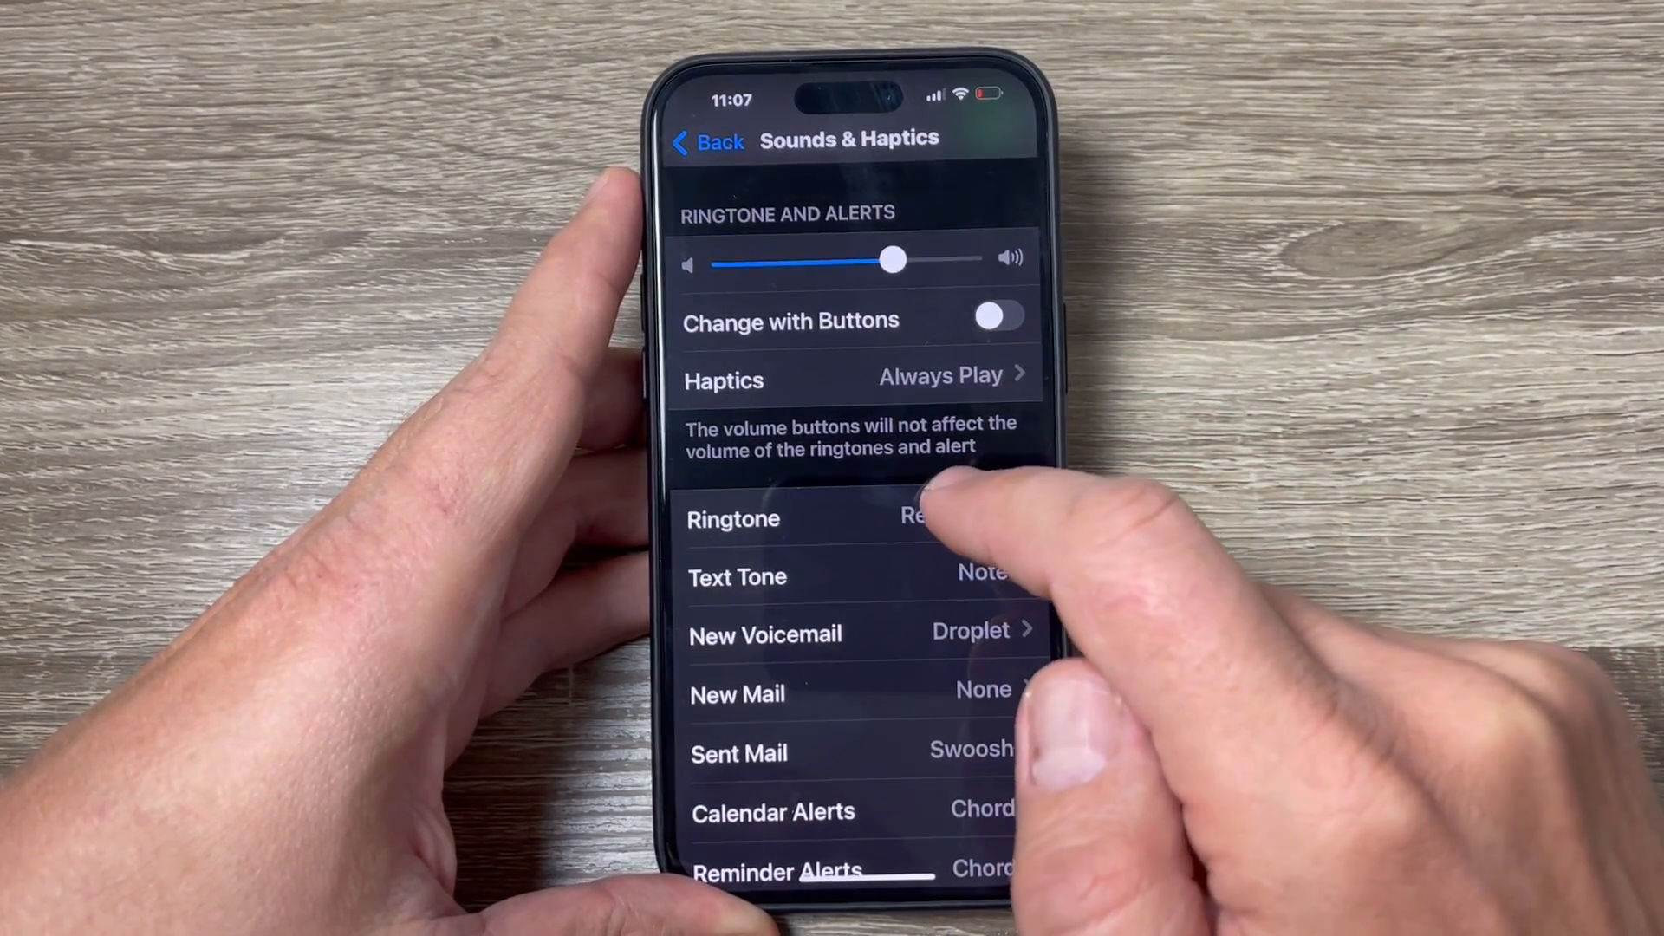
Go into Ringtone and reach its Haptics pattern list (Synchronized, Accent, Alert, Heartbeat).
{"action": "left_click", "coordinate": [796, 519]}
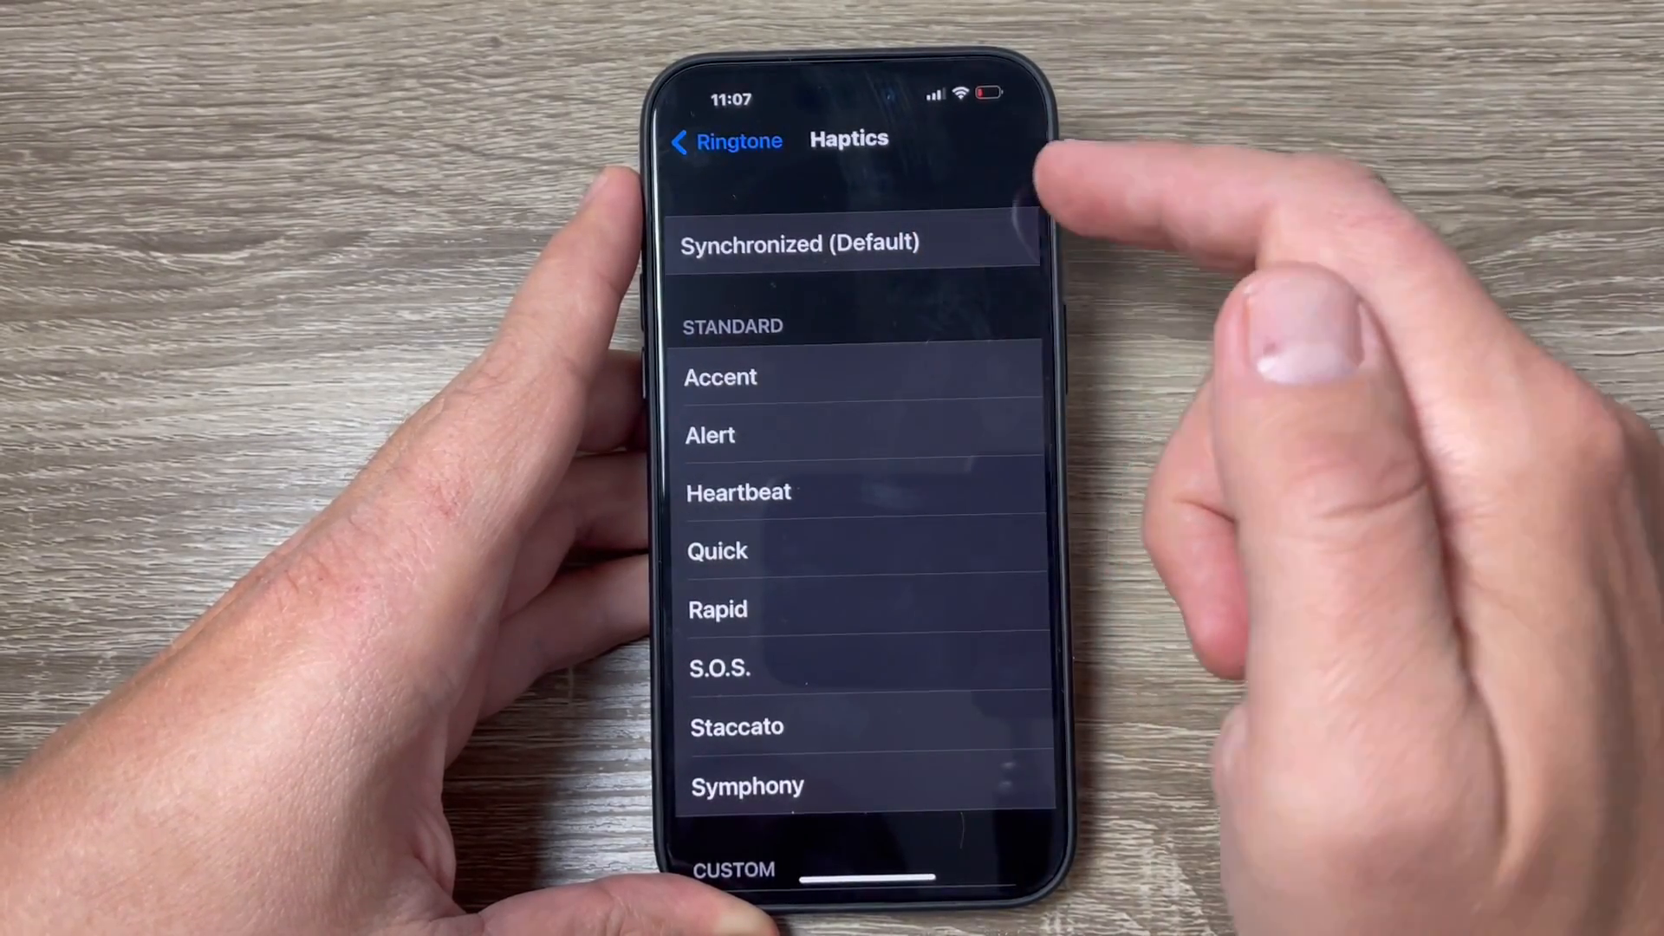
Choose Synchronized (Default) so it shows the checkmark as the ringtone haptic.
{"action": "left_click", "coordinate": [849, 242]}
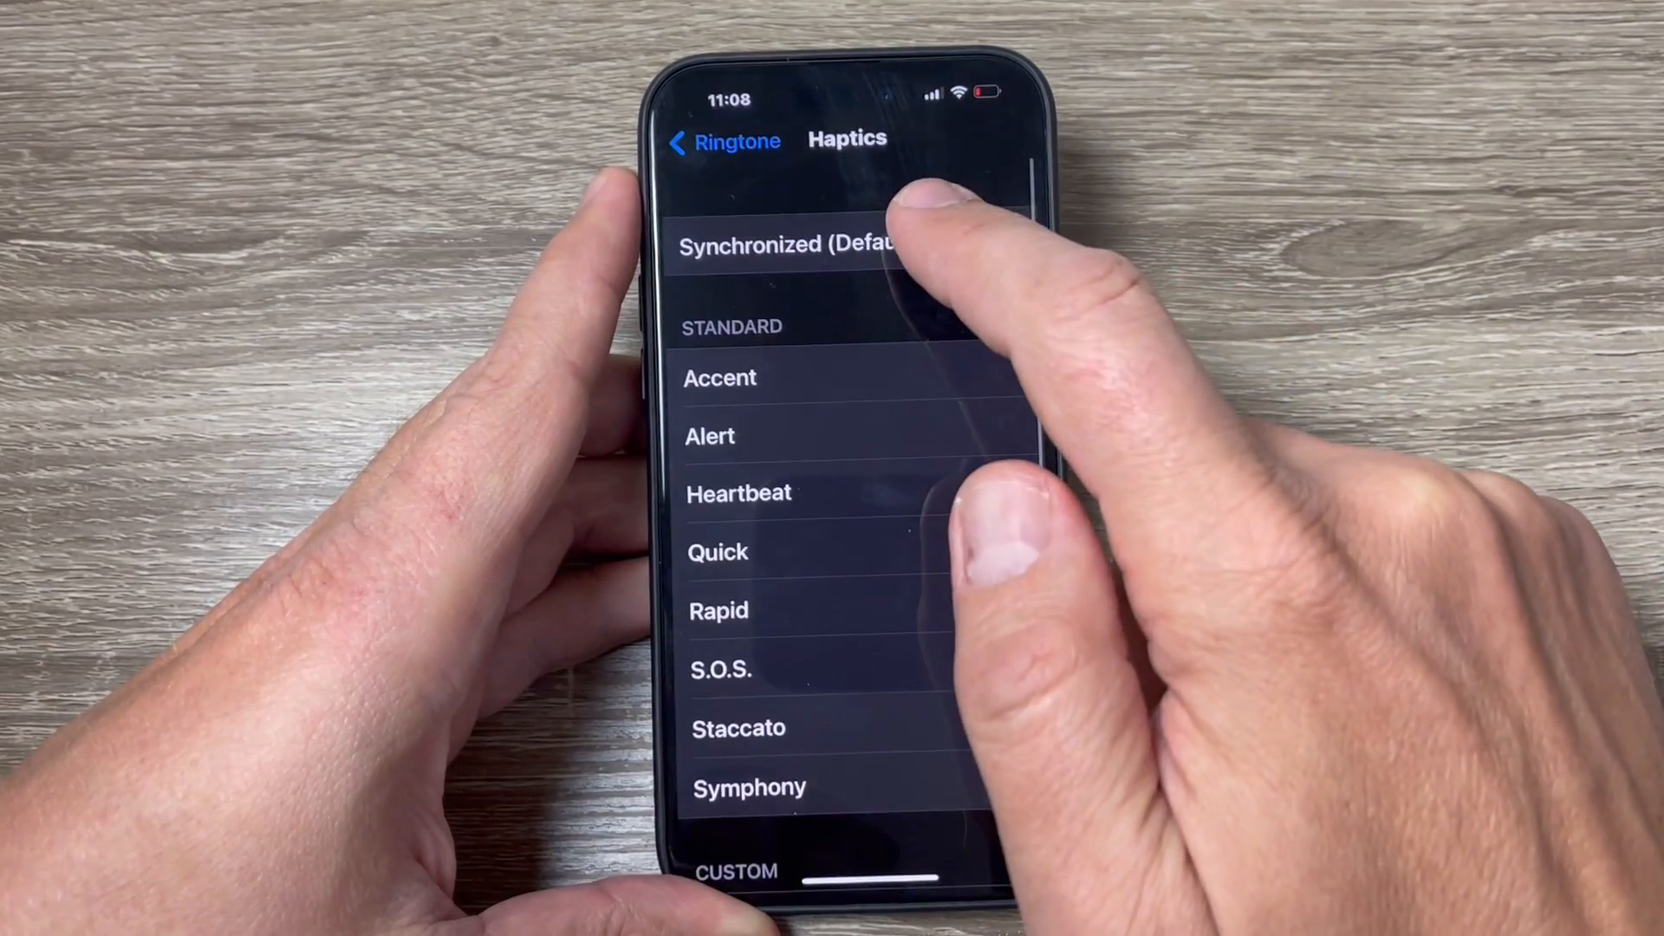
{"action": "left_click", "coordinate": [794, 243]}
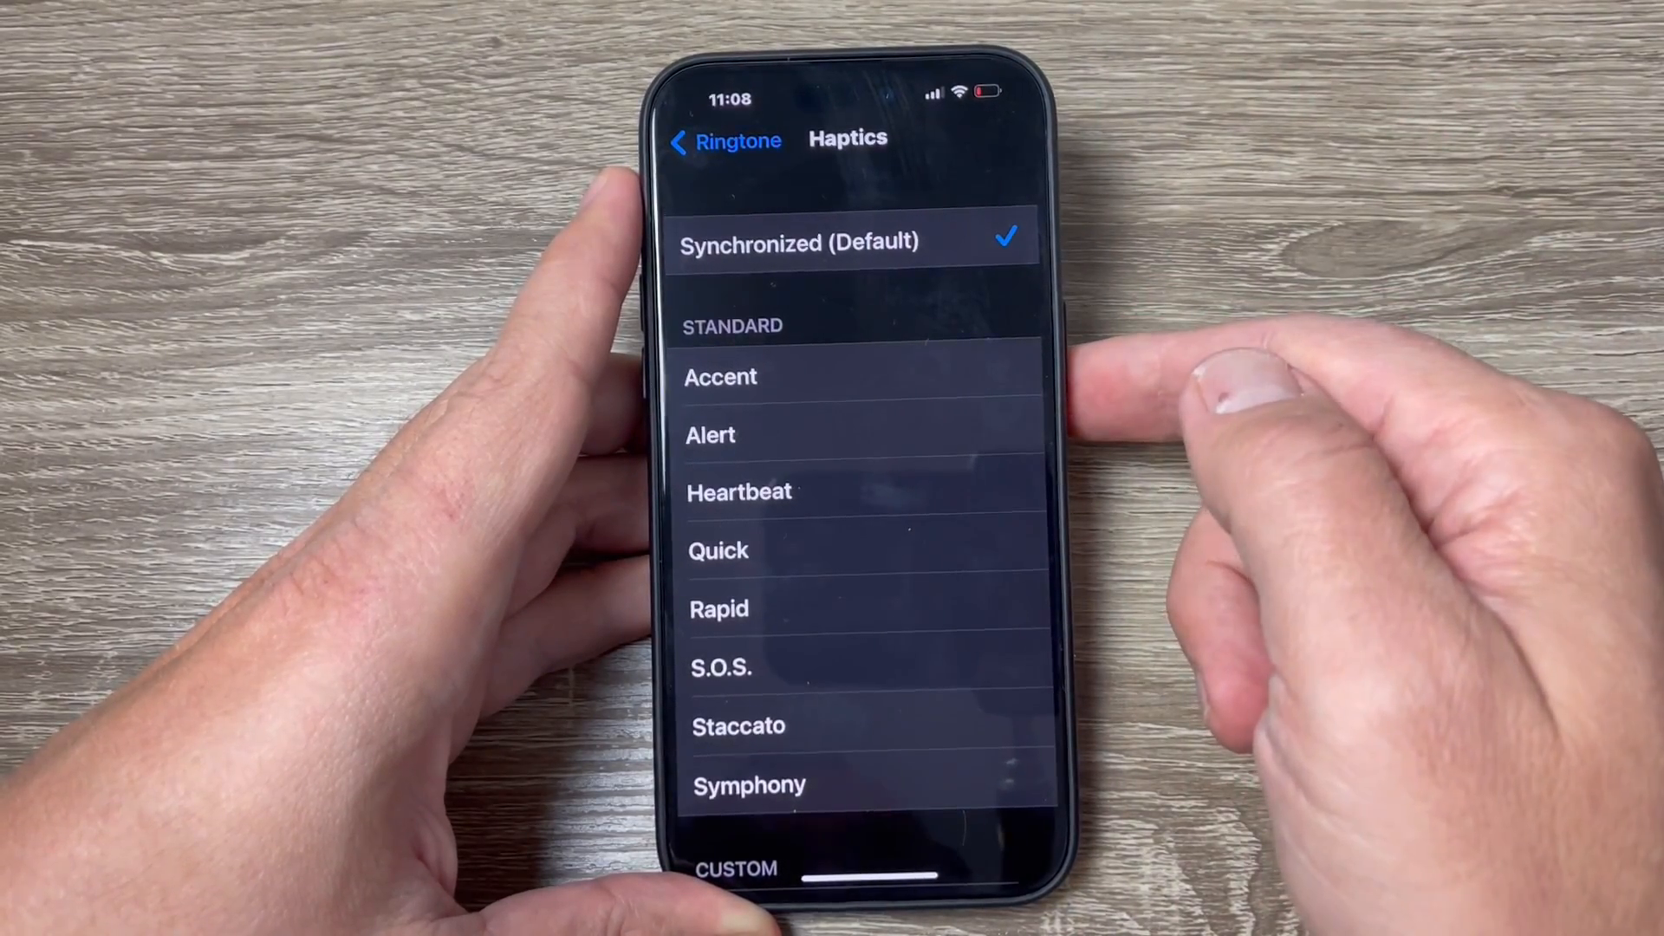